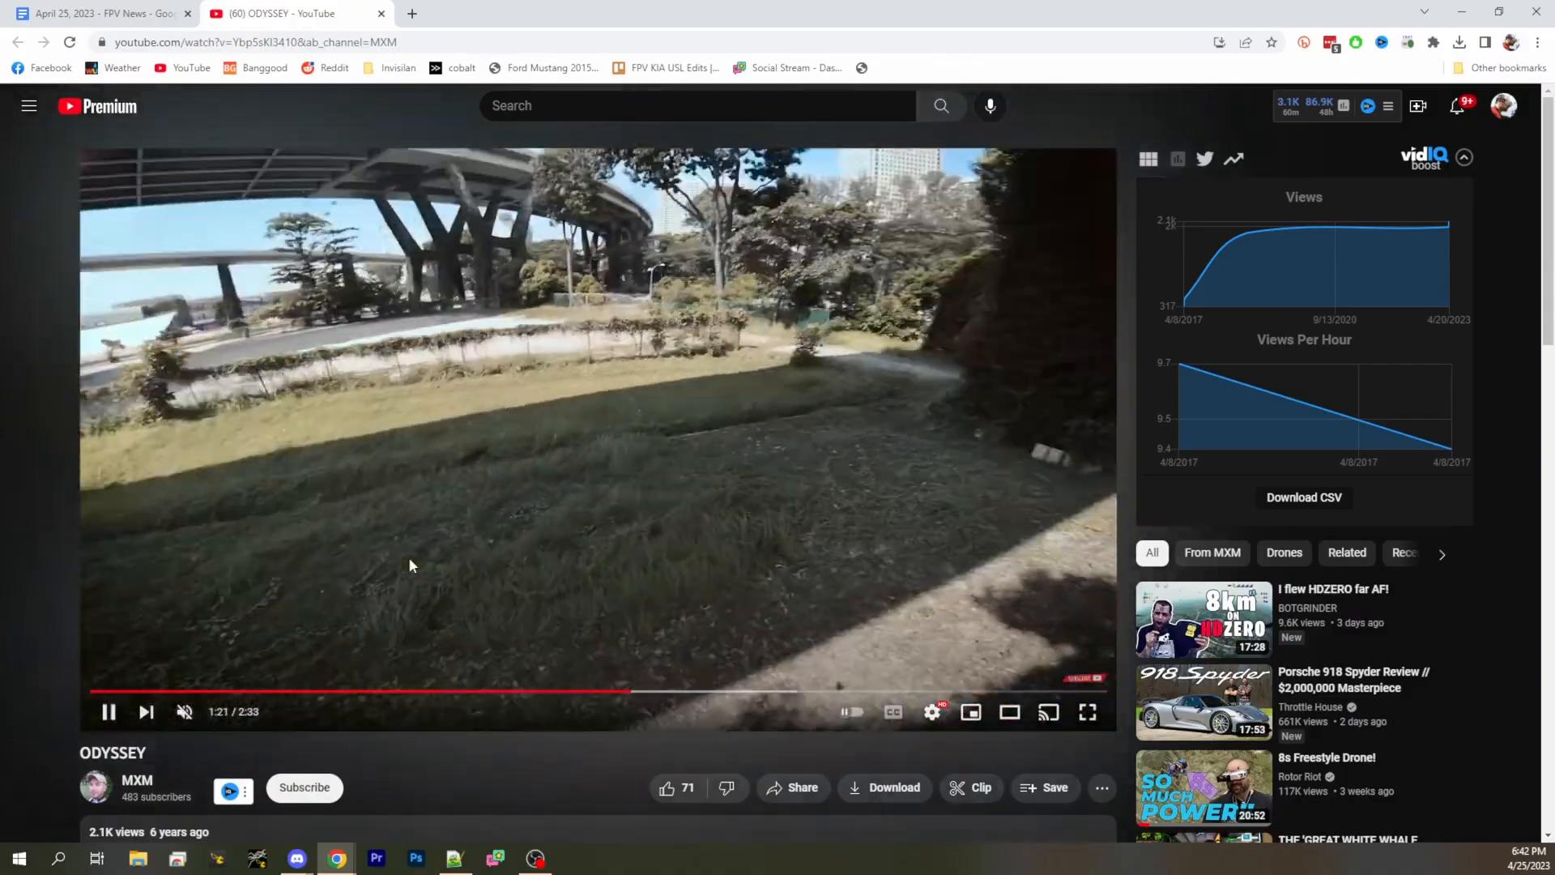
- Scroll through the ODYSSEY video's comments and expand its full description
scroll("down", 3)
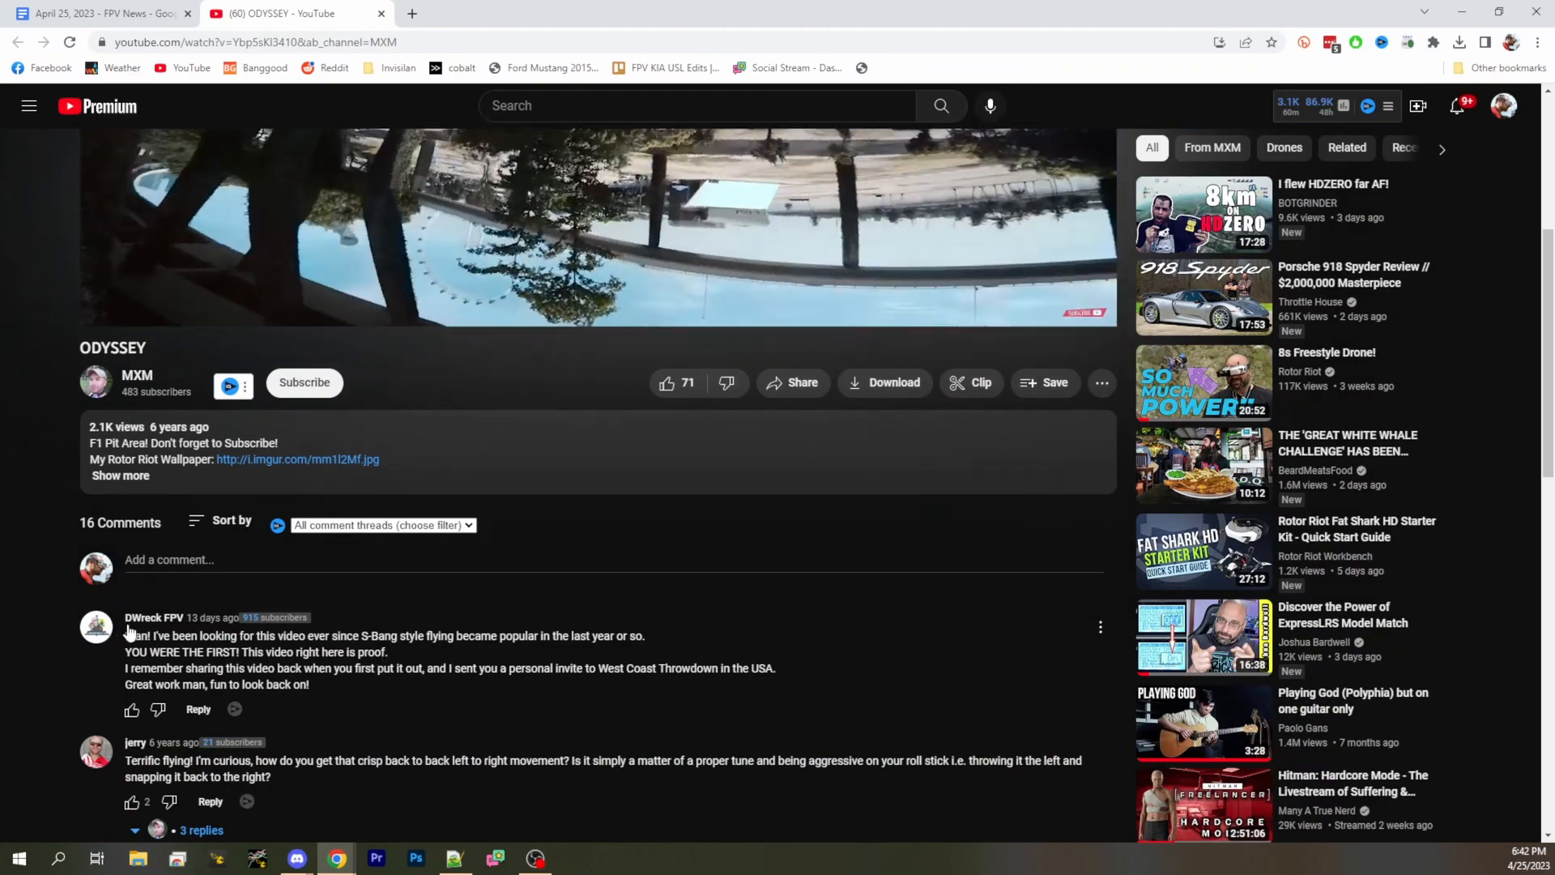
left_click_drag(151, 635, 416, 635)
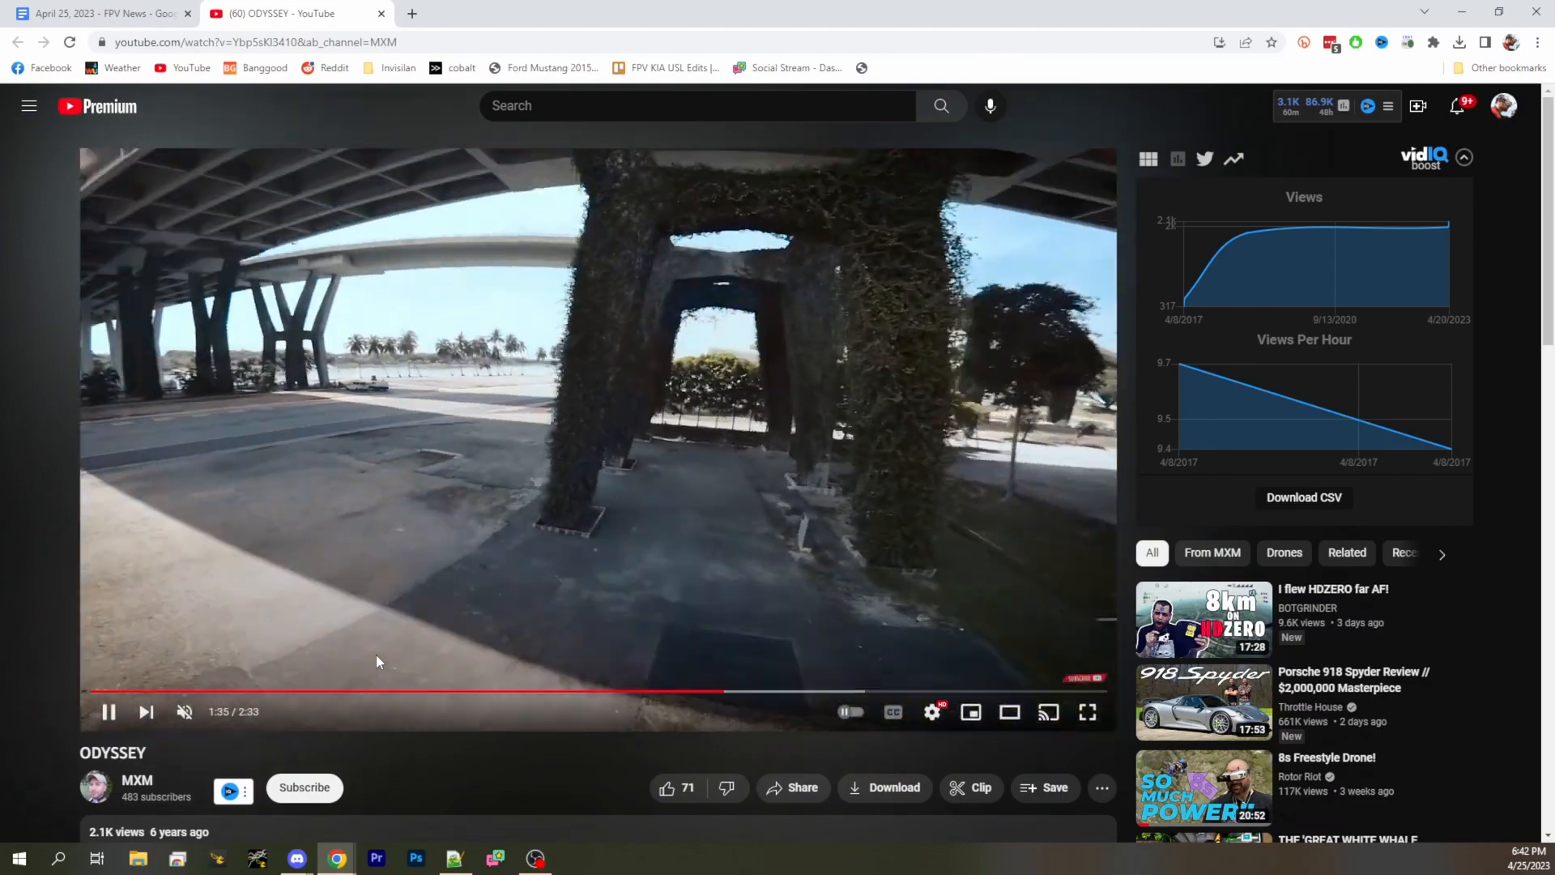
scroll("down", 3)
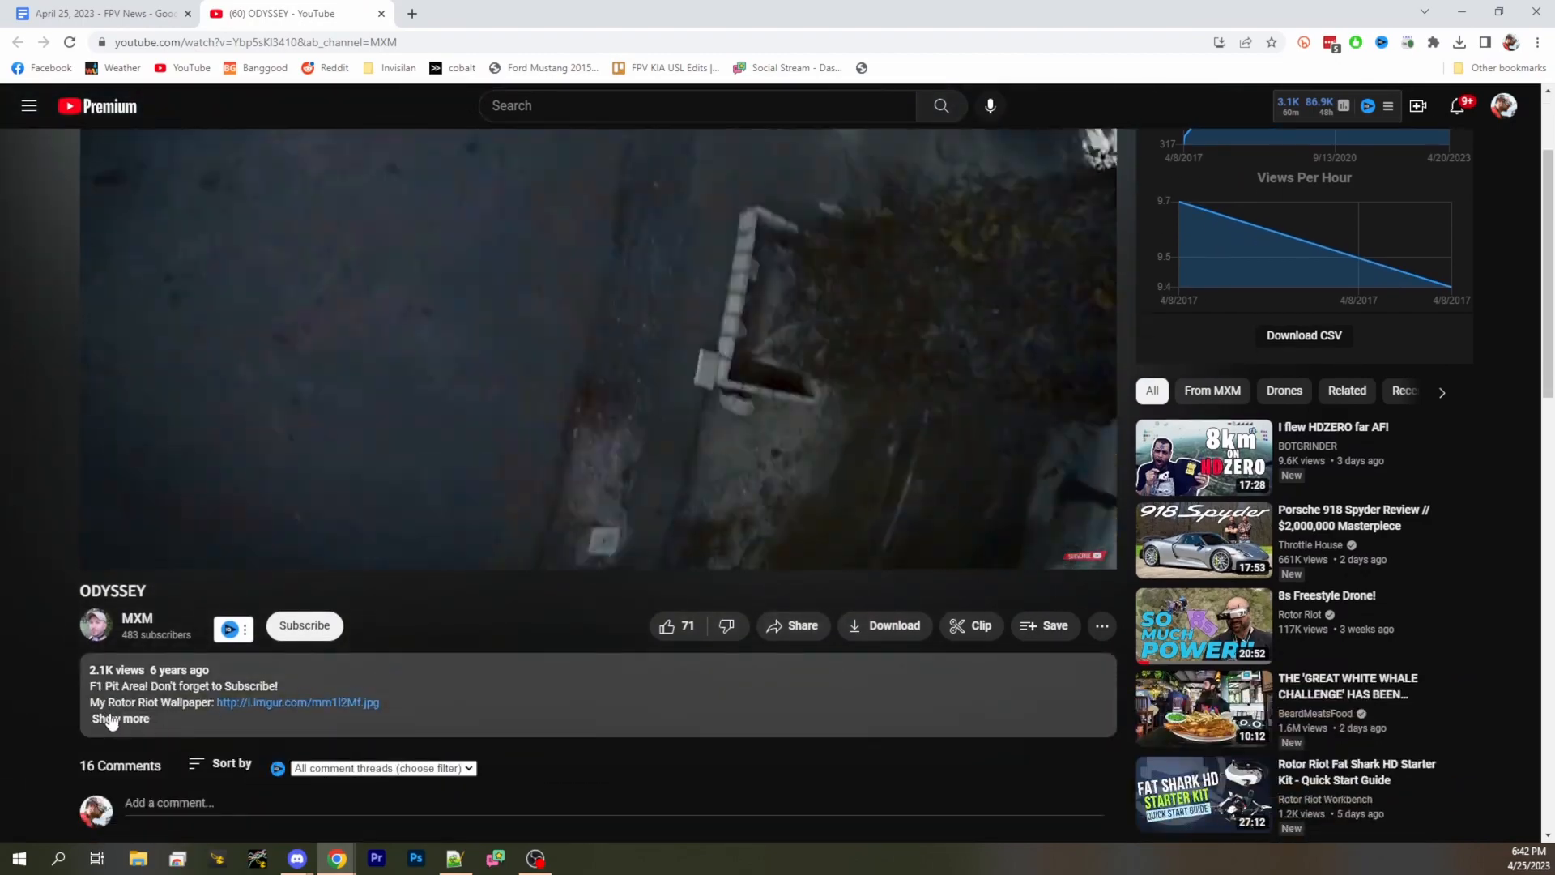
left_click(119, 719)
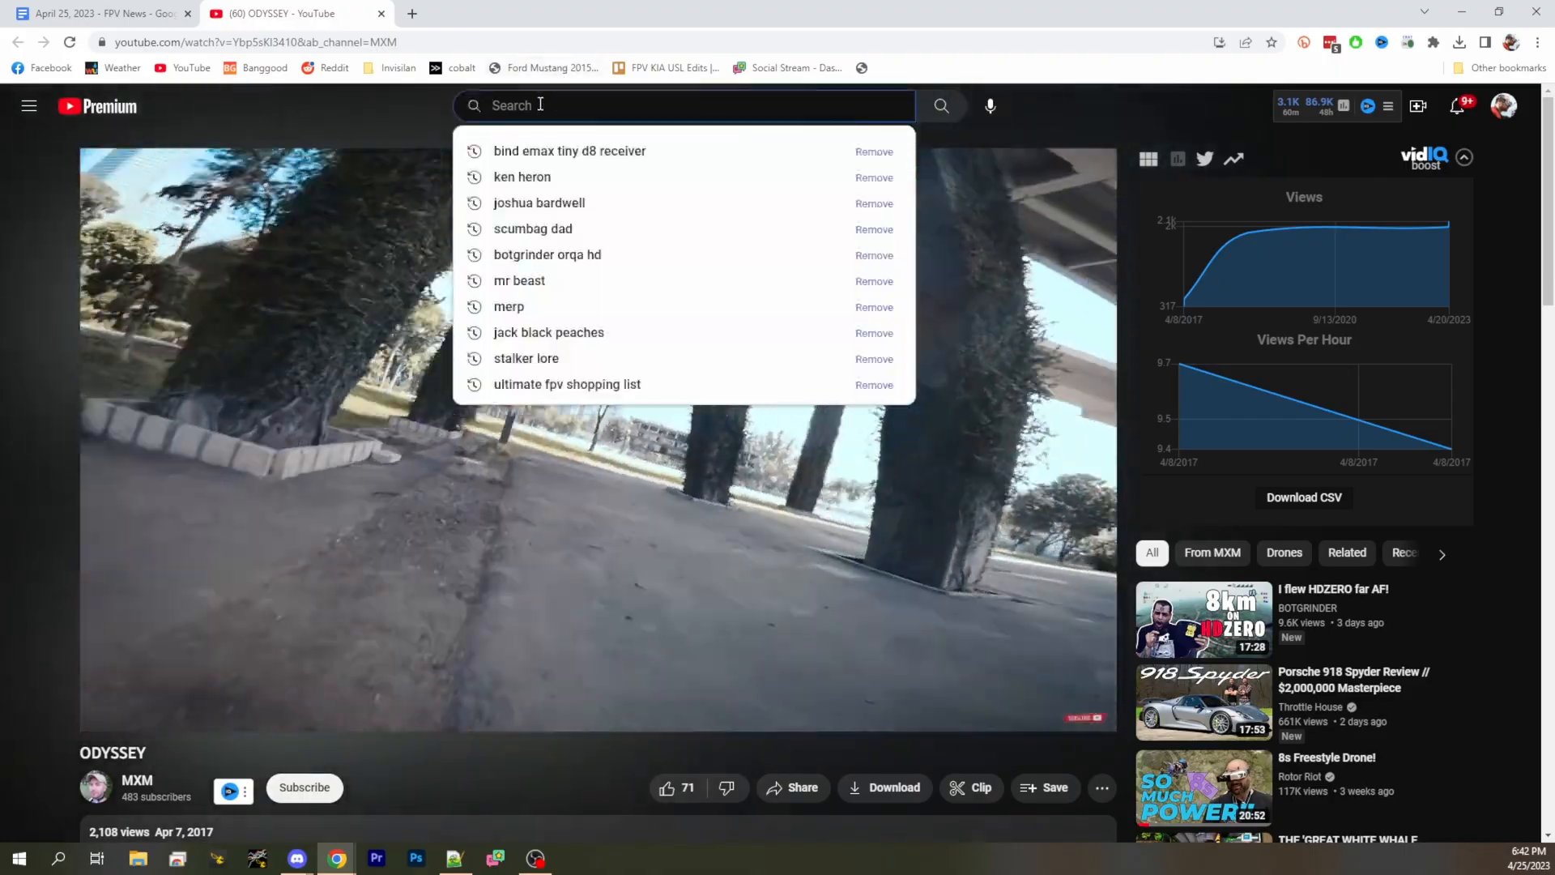
- Search 'marius fpv' from the suggestions and browse the results
type("marius")
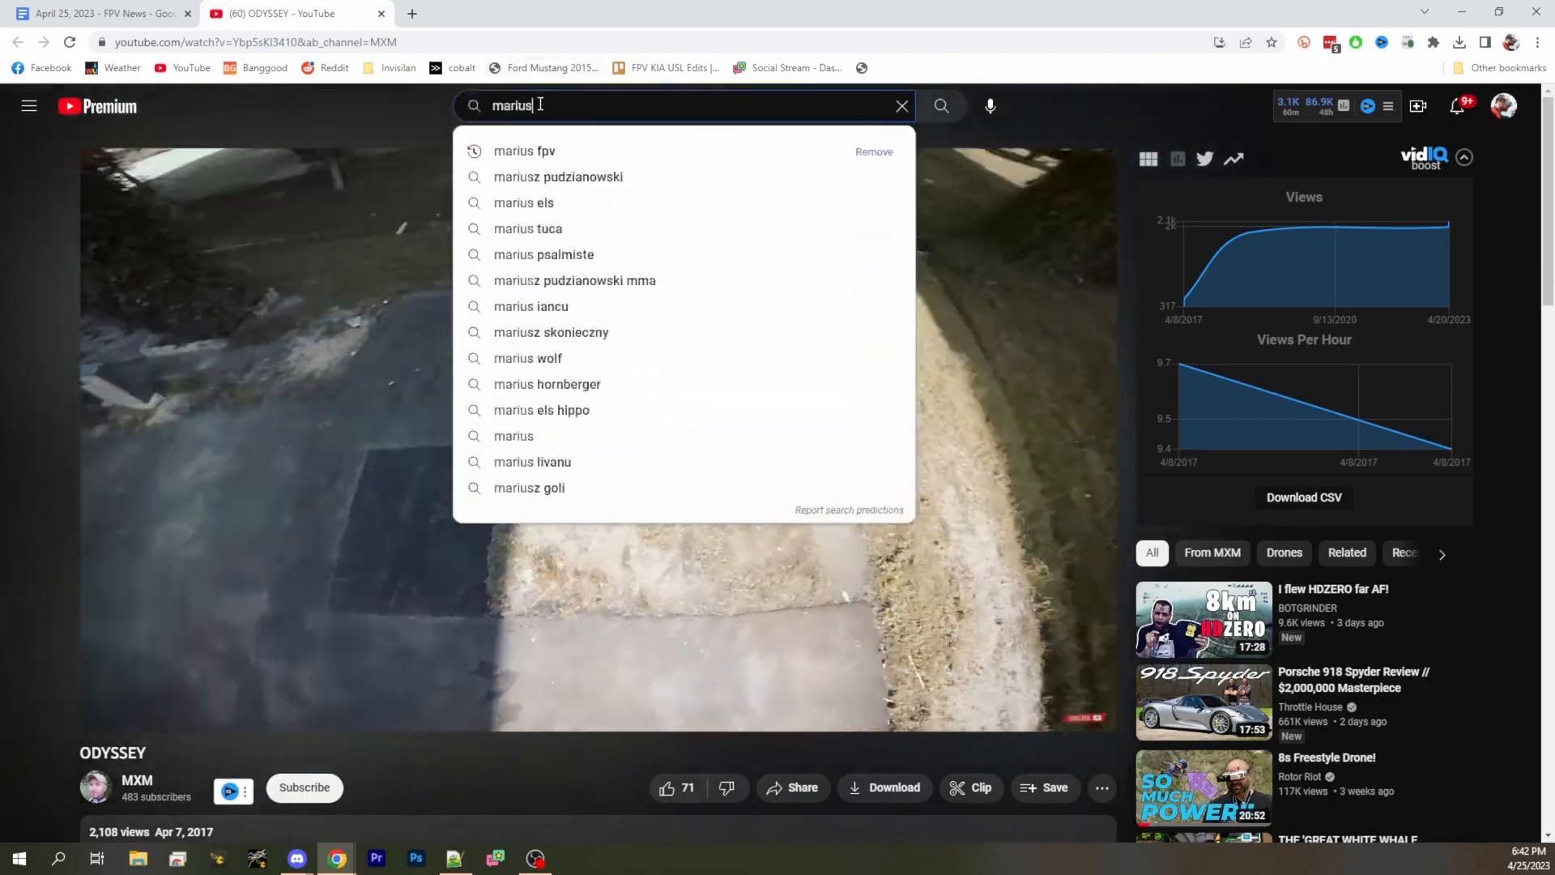
left_click(524, 151)
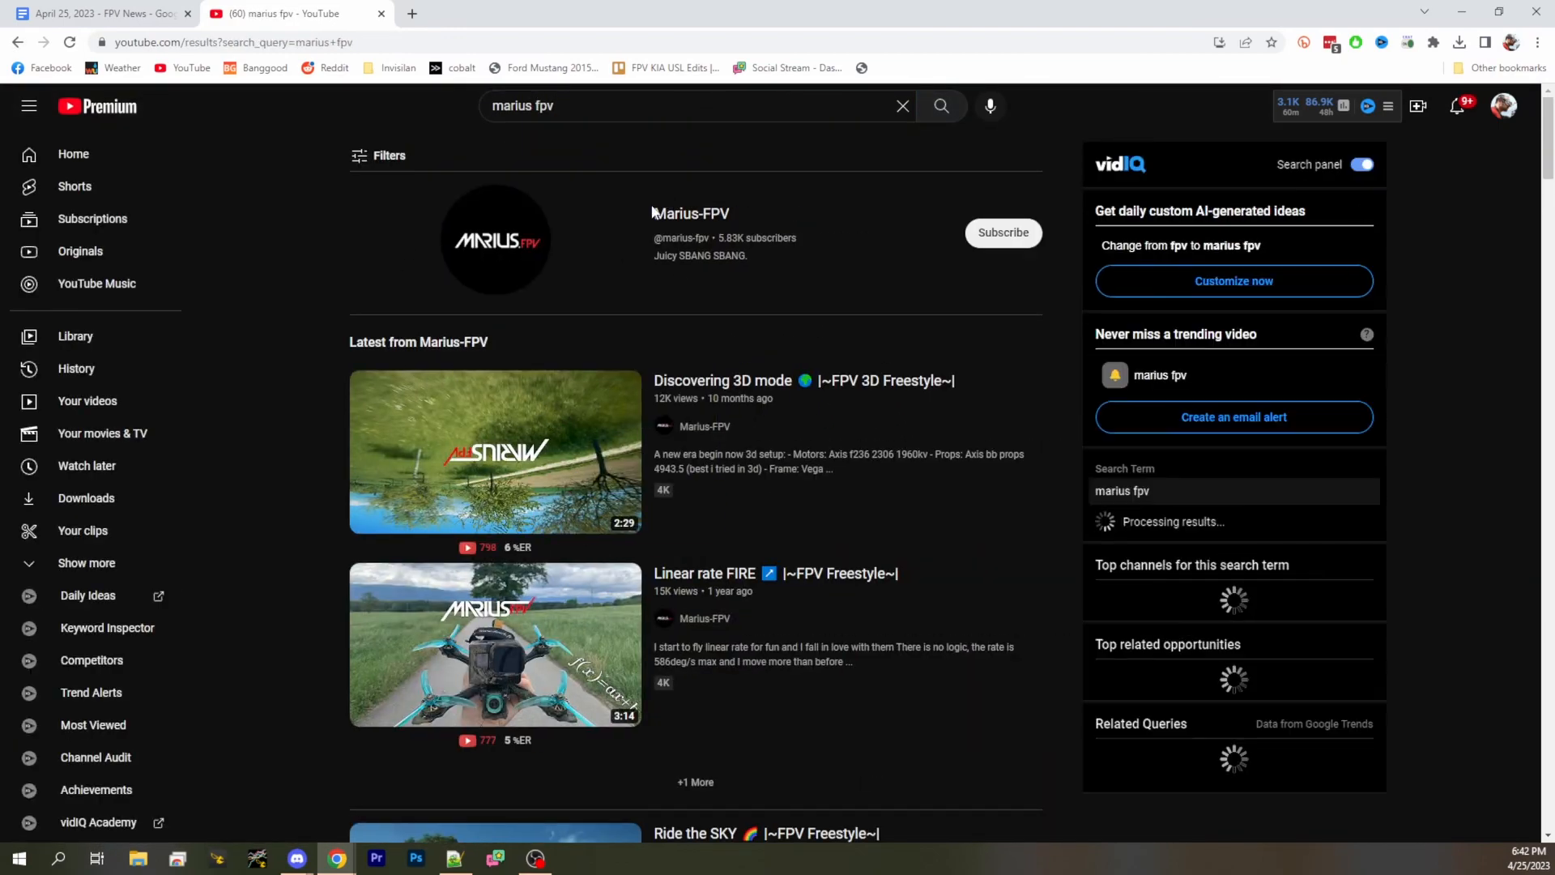
scroll("down", 3)
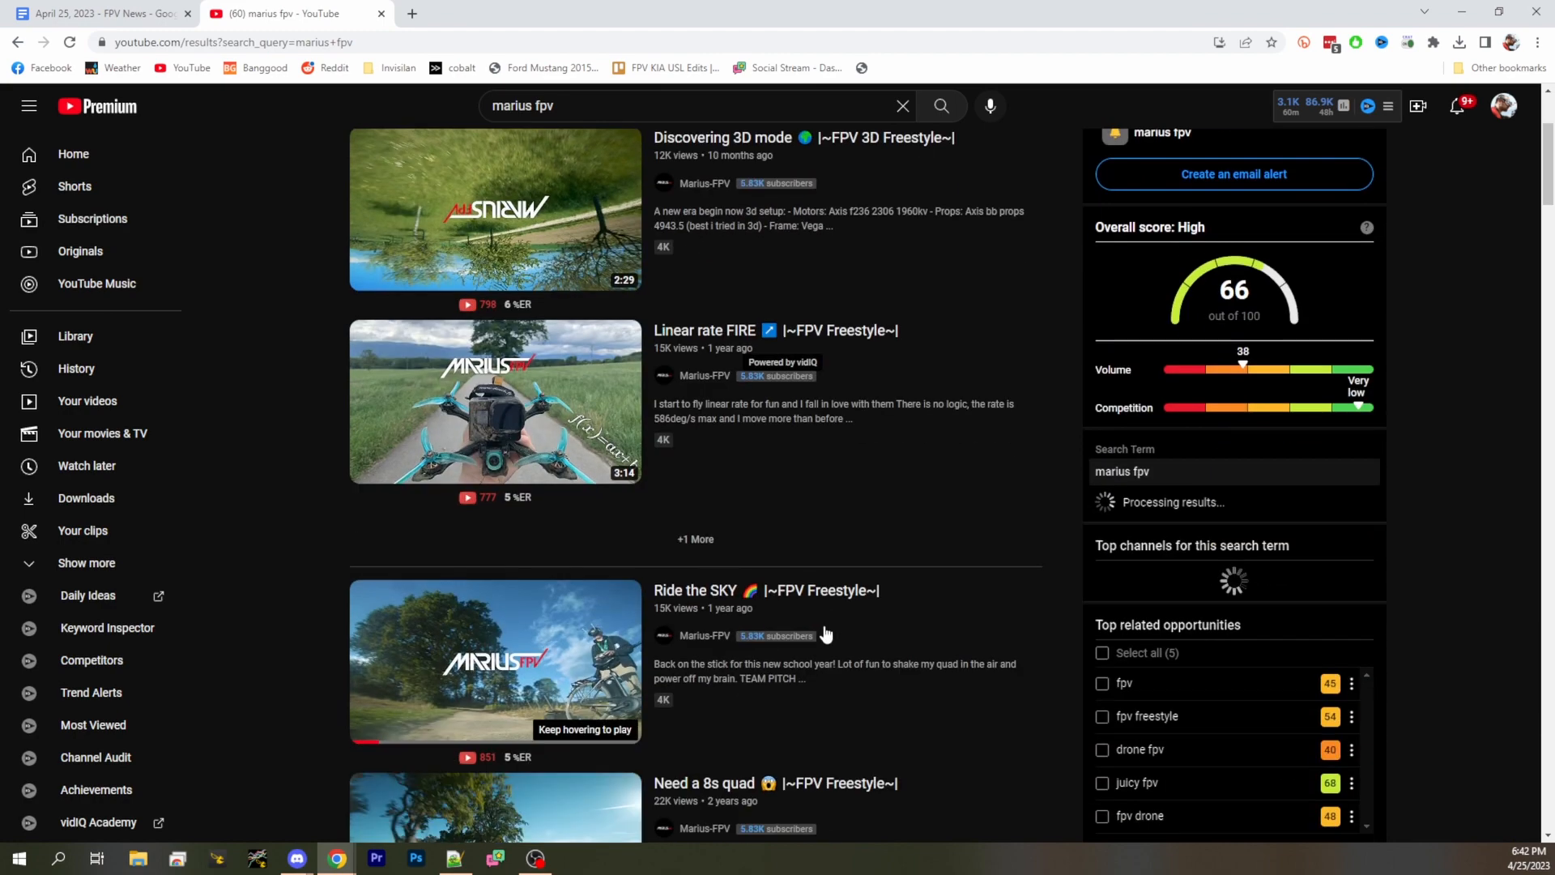
scroll("down", 3)
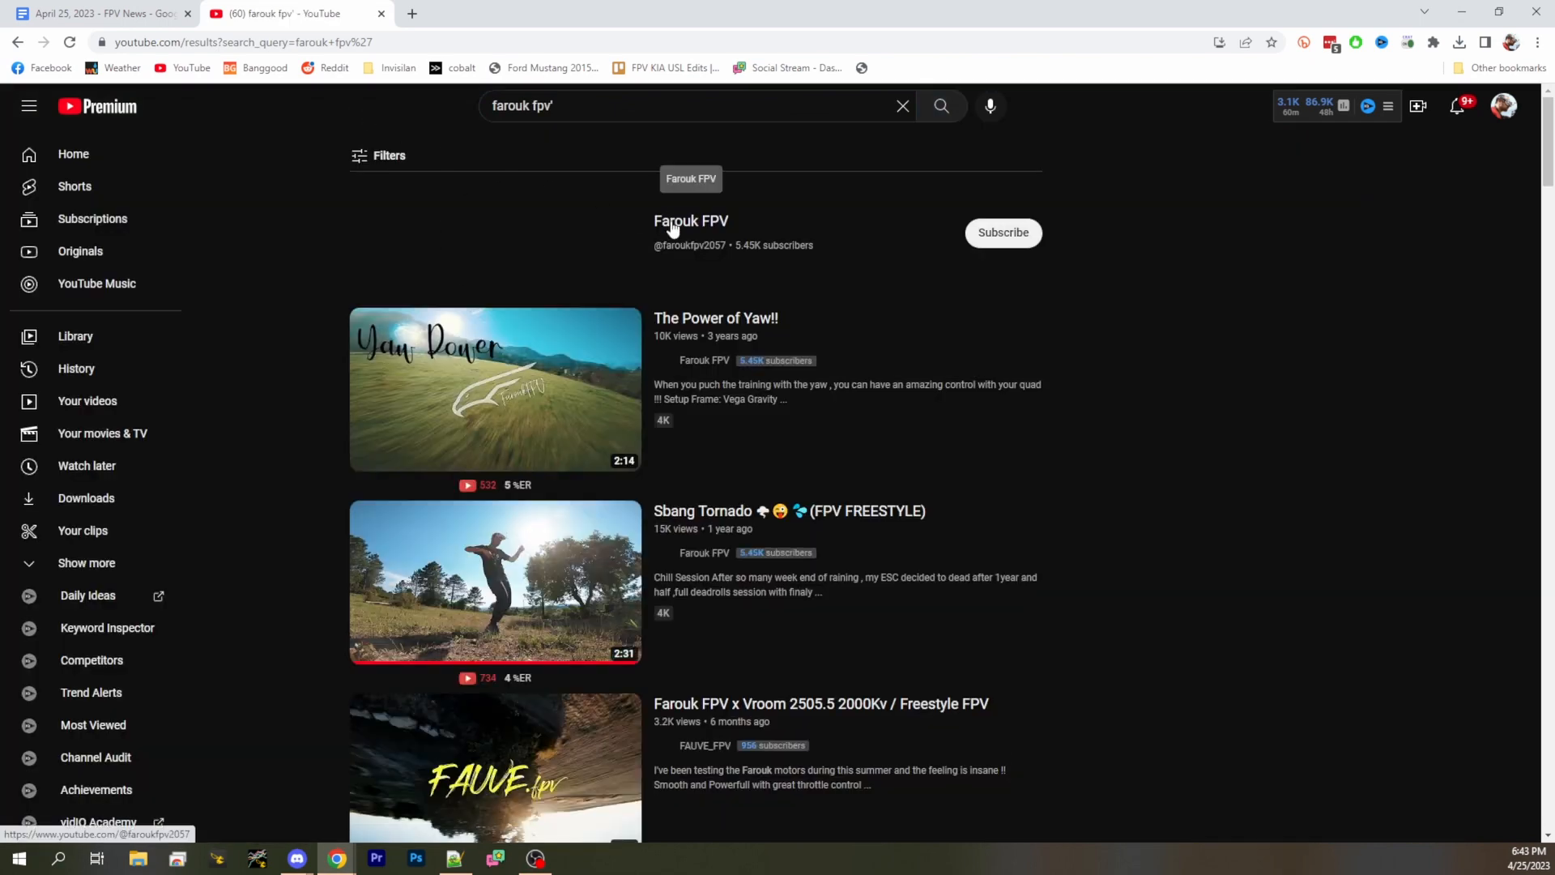
- Go to the Farouk FPV channel and show its uploaded videos list
left_click(690, 220)
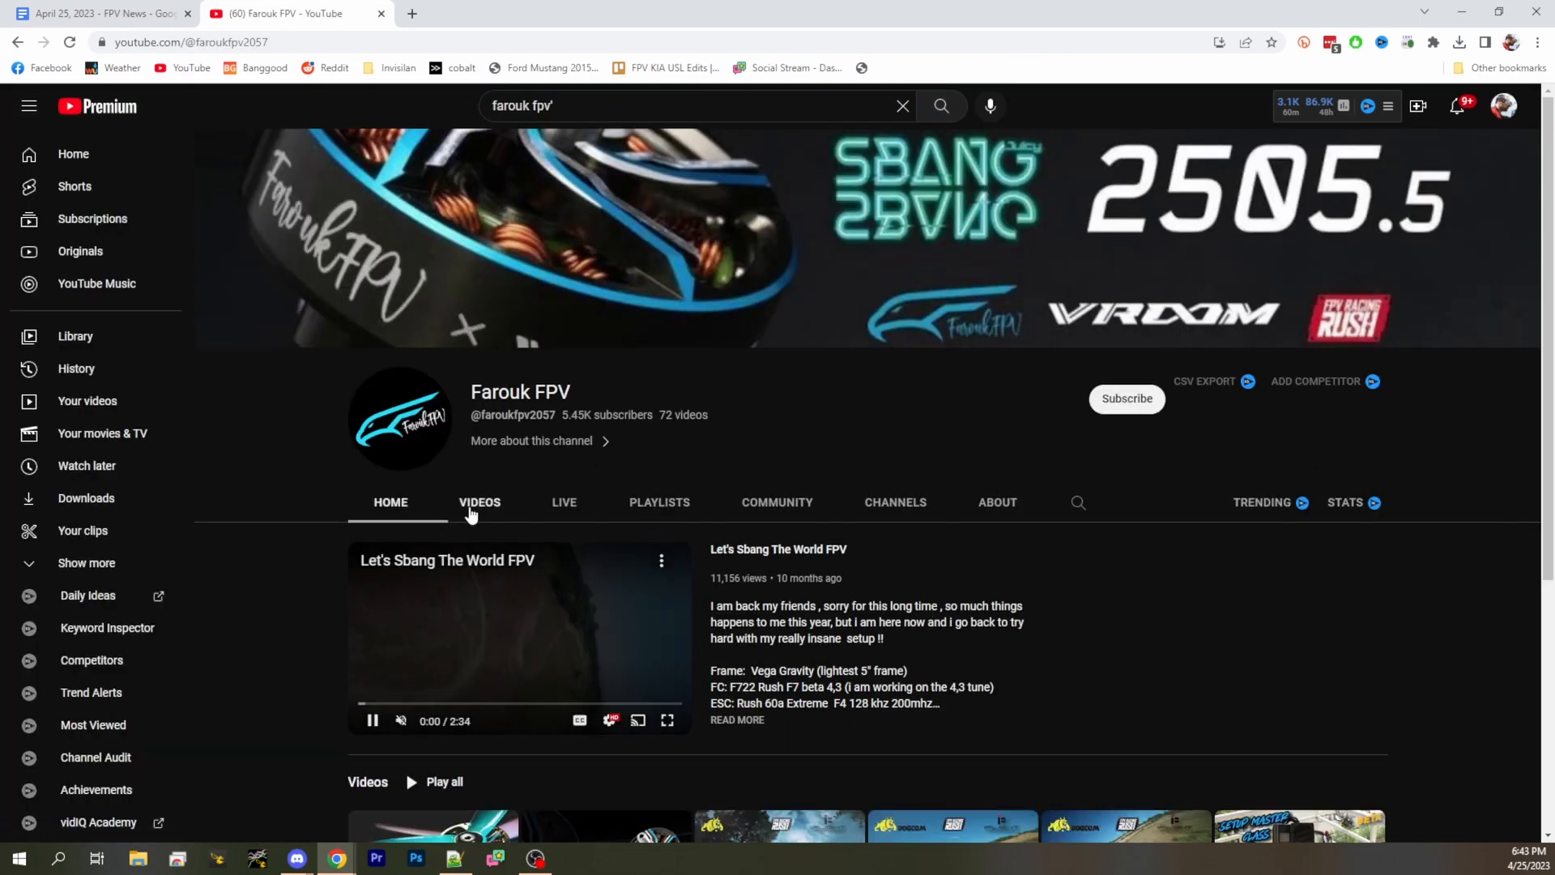
left_click(479, 502)
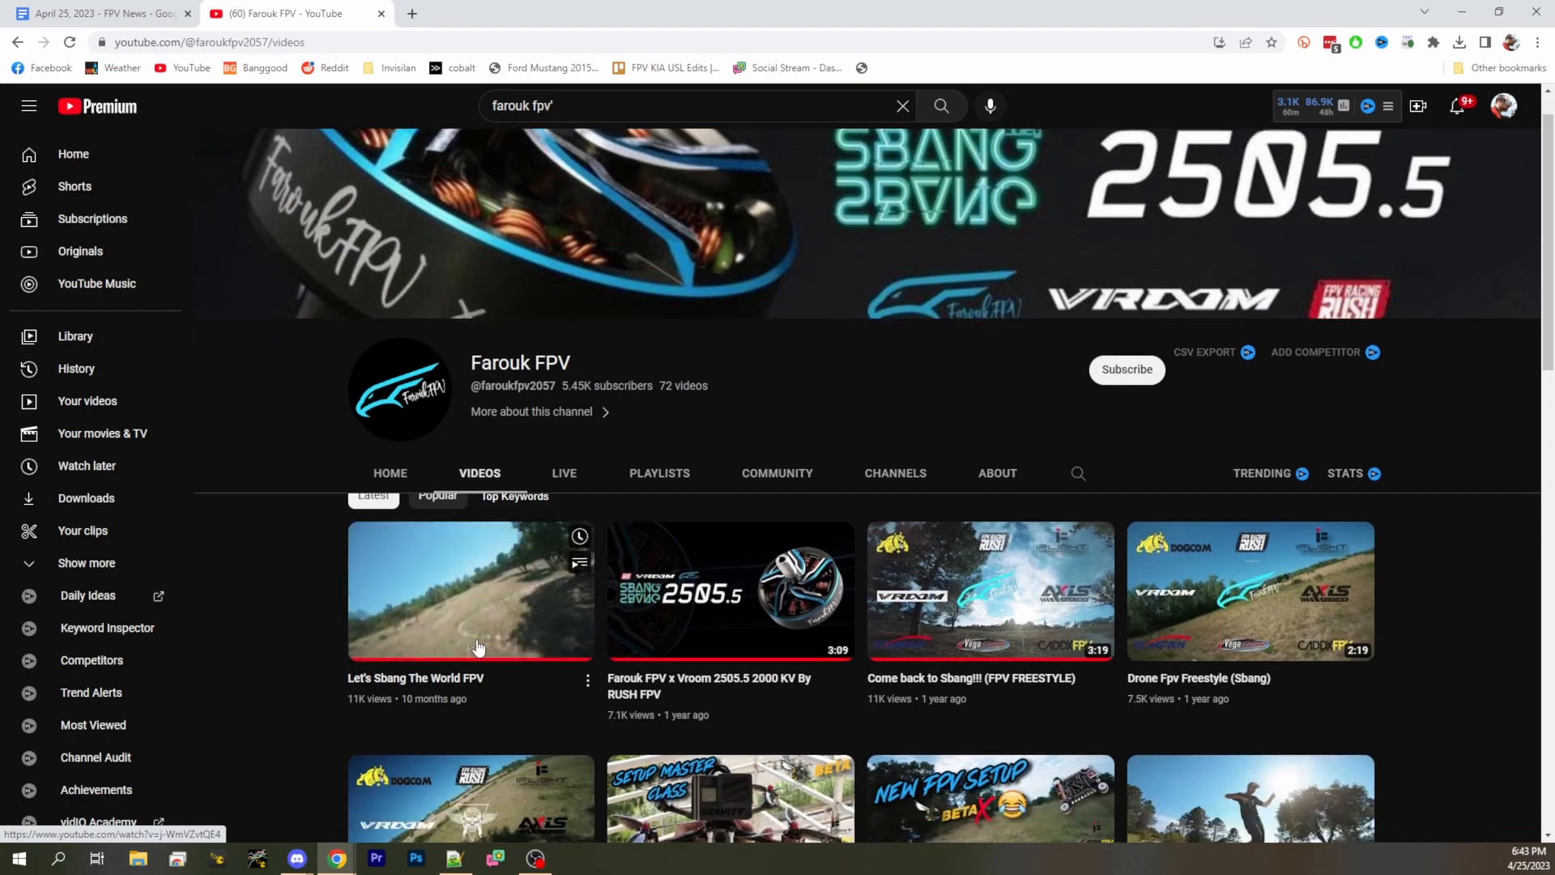